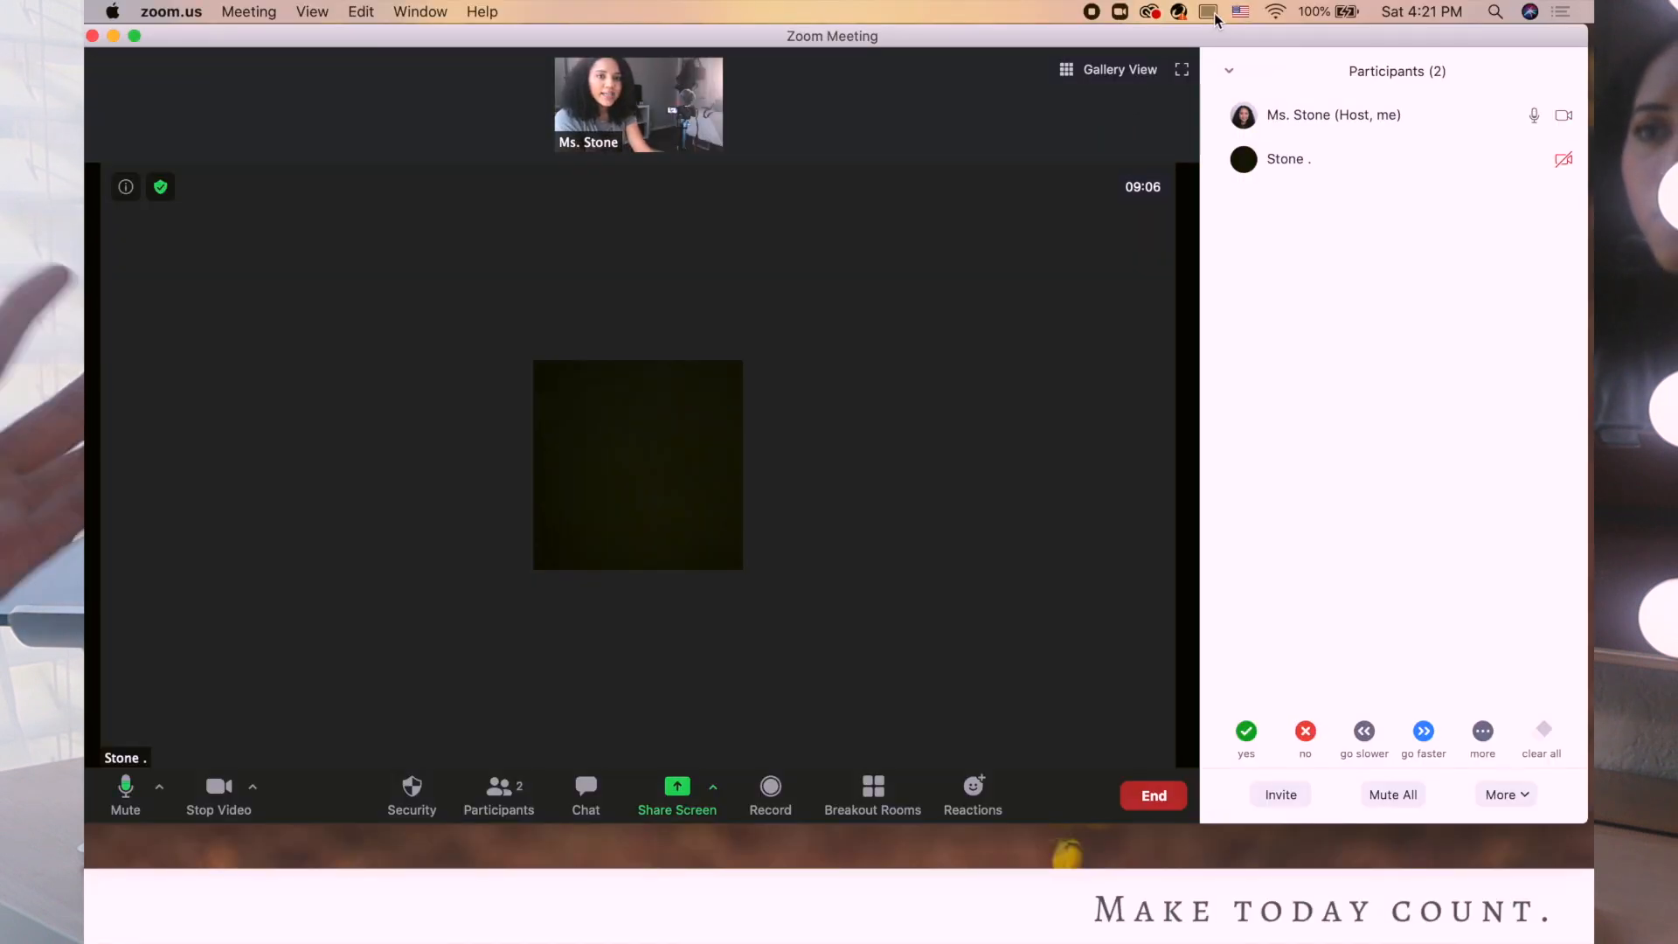
Step: Show the AirPlay mirroring menu listing the iPad as an available display
click(1210, 12)
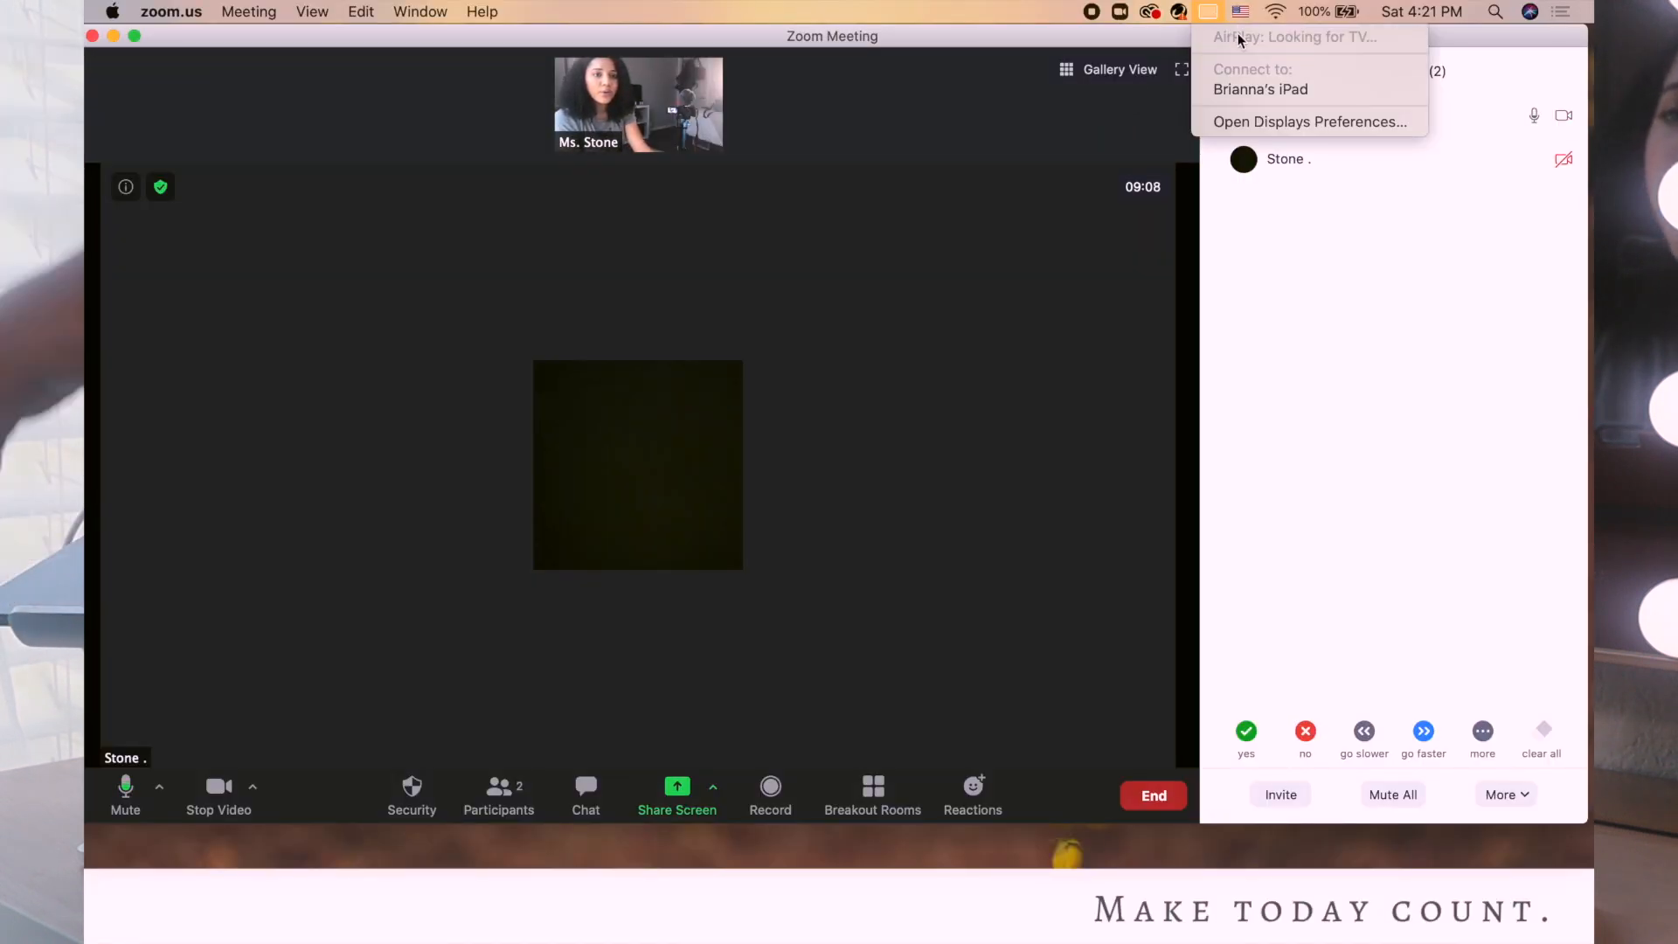